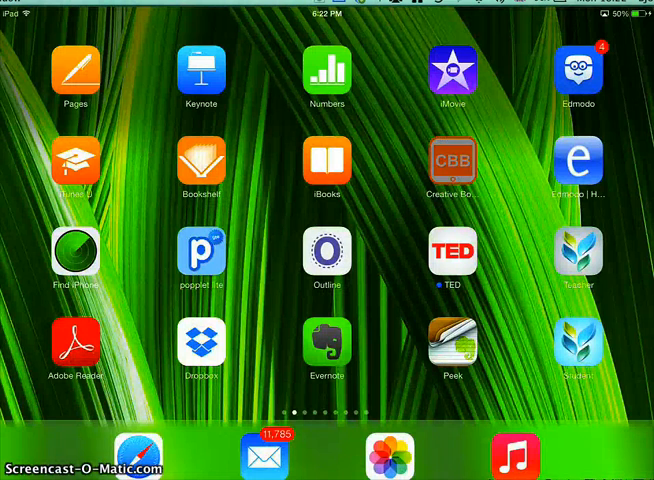
# Launch Creative Book Builder's blank book and show its book settings menu.
pyautogui.click(75, 75)
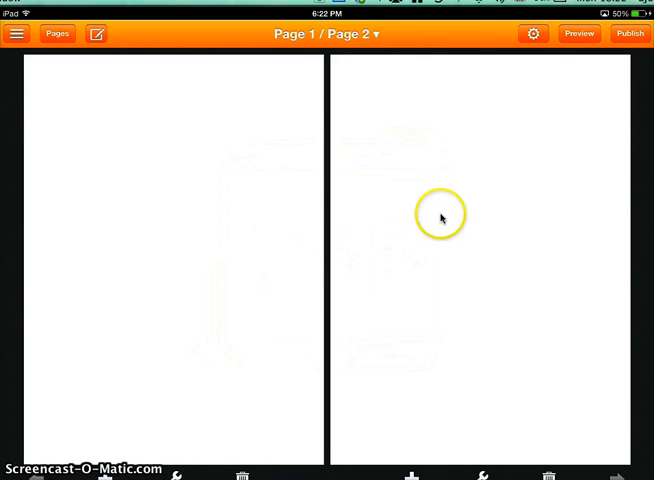
pyautogui.click(533, 33)
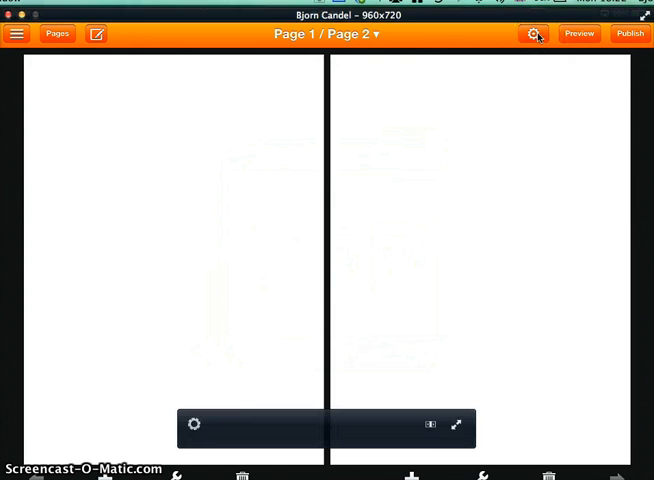
pyautogui.click(534, 33)
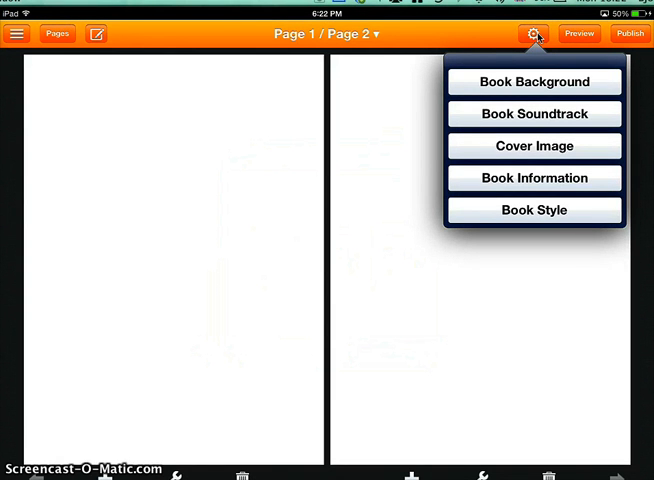
# Set the Book Style font size to 18 px.
pyautogui.click(534, 210)
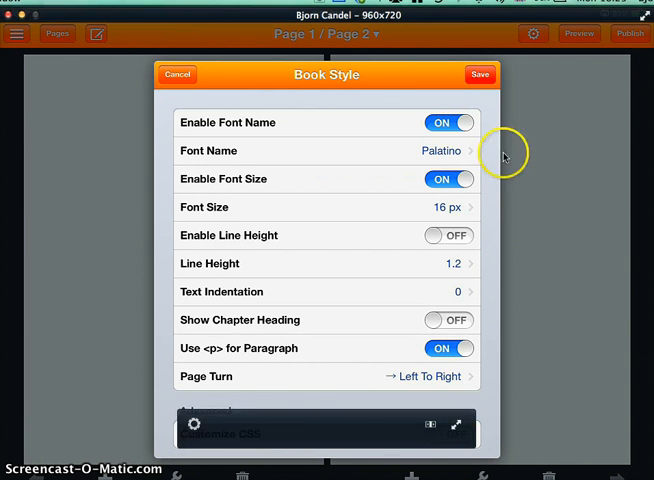
pyautogui.moveTo(455, 213)
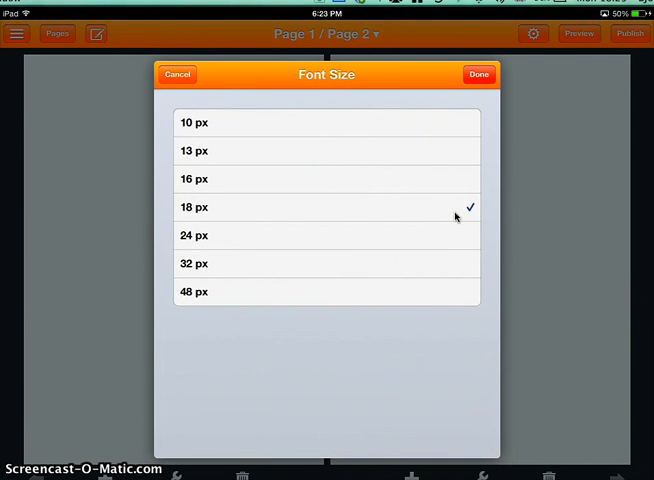
pyautogui.click(478, 74)
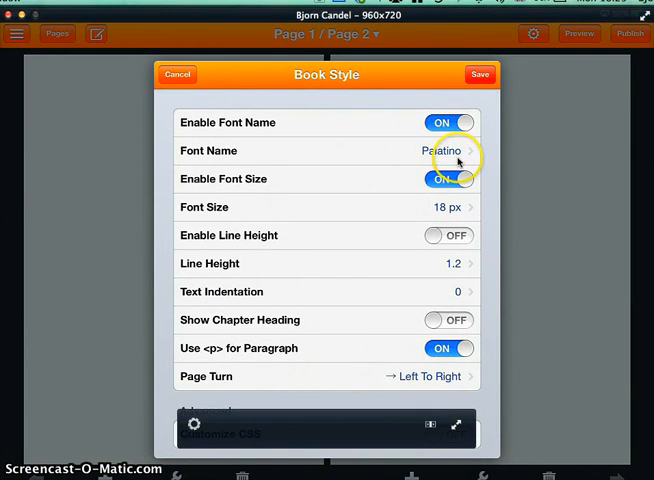
# Change the Book Style font to Verdana and save the settings.
pyautogui.click(430, 150)
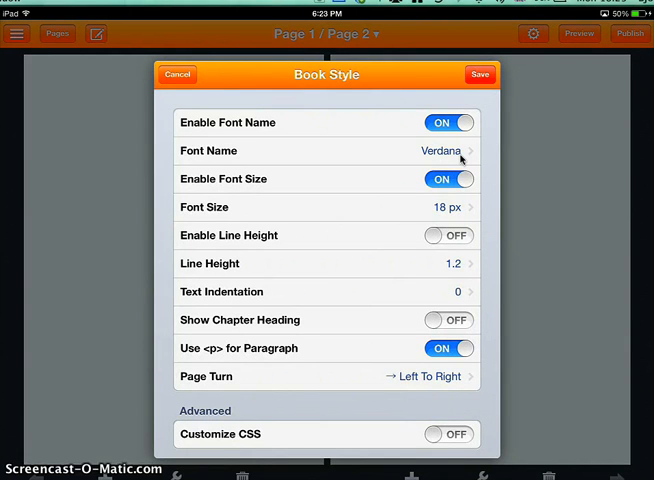
pyautogui.click(479, 74)
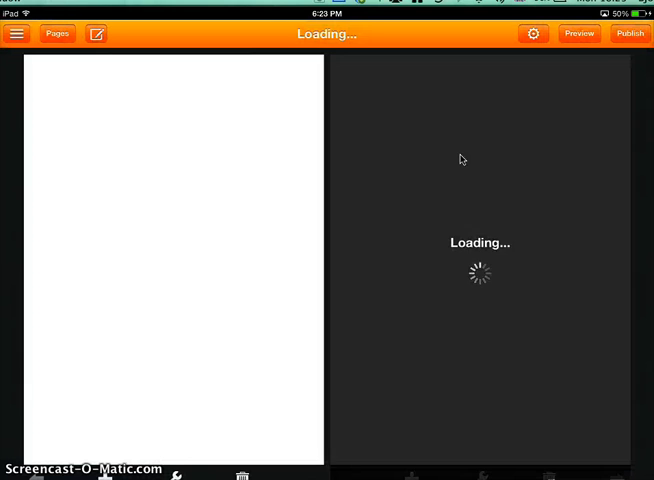